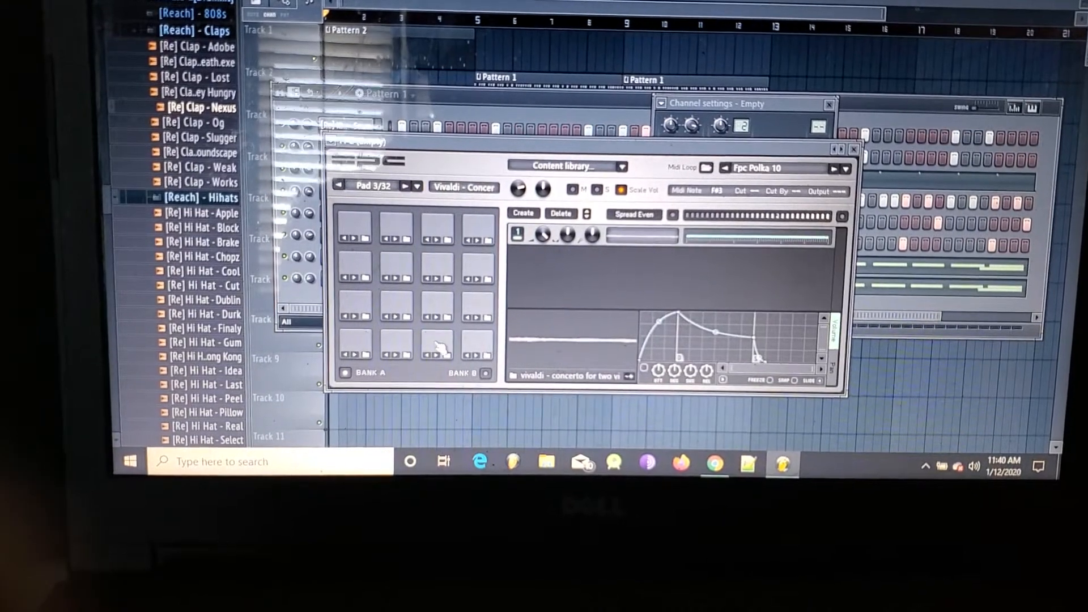
Audition two chopped FPC sample pads, close the FPC window, and stop the beat's playback.
click(407, 185)
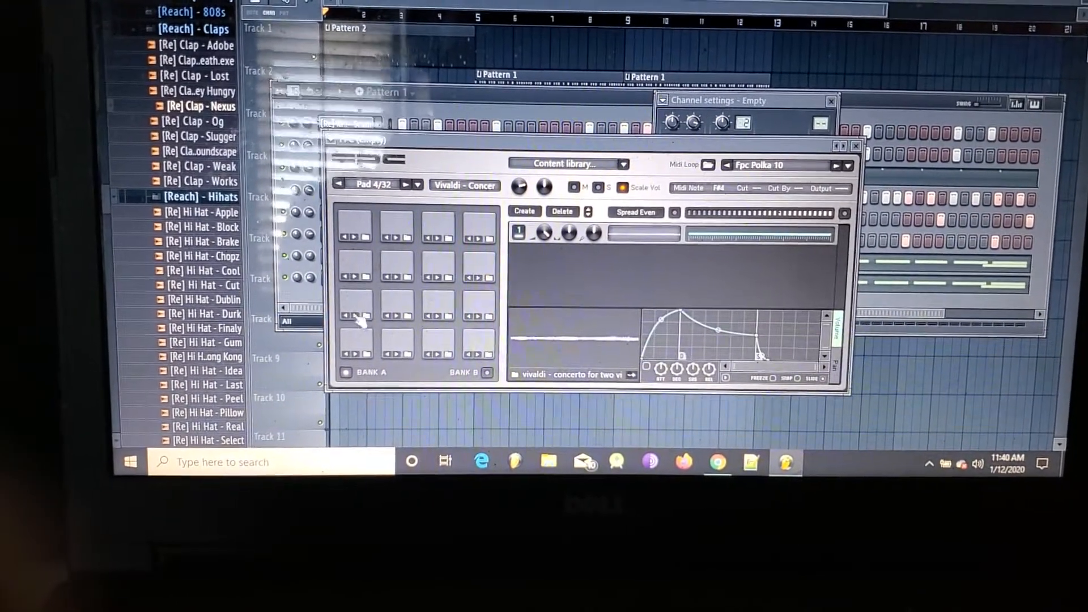
click(406, 184)
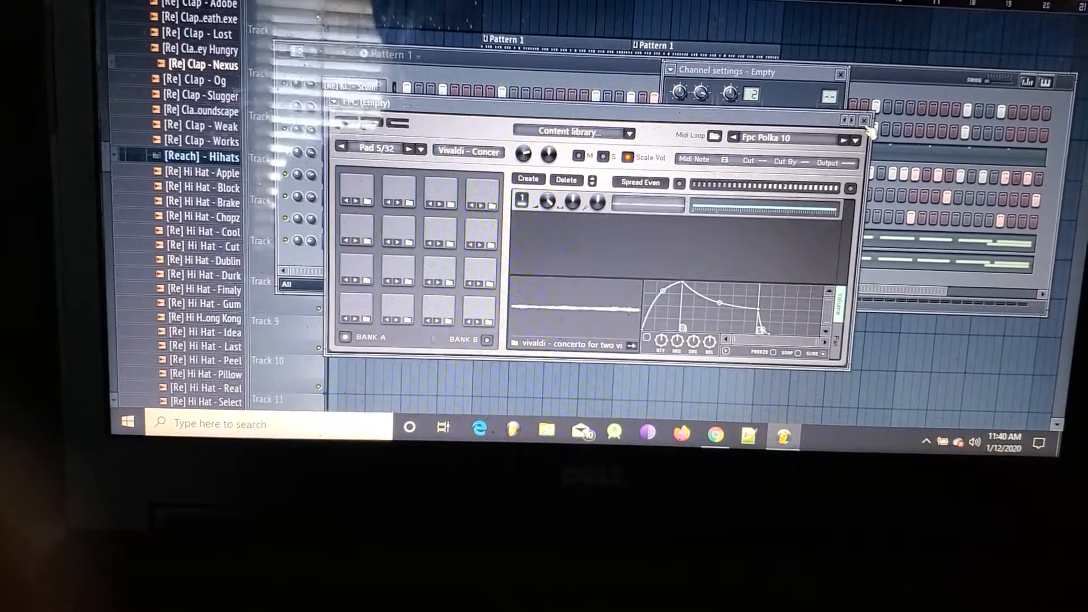
click(867, 121)
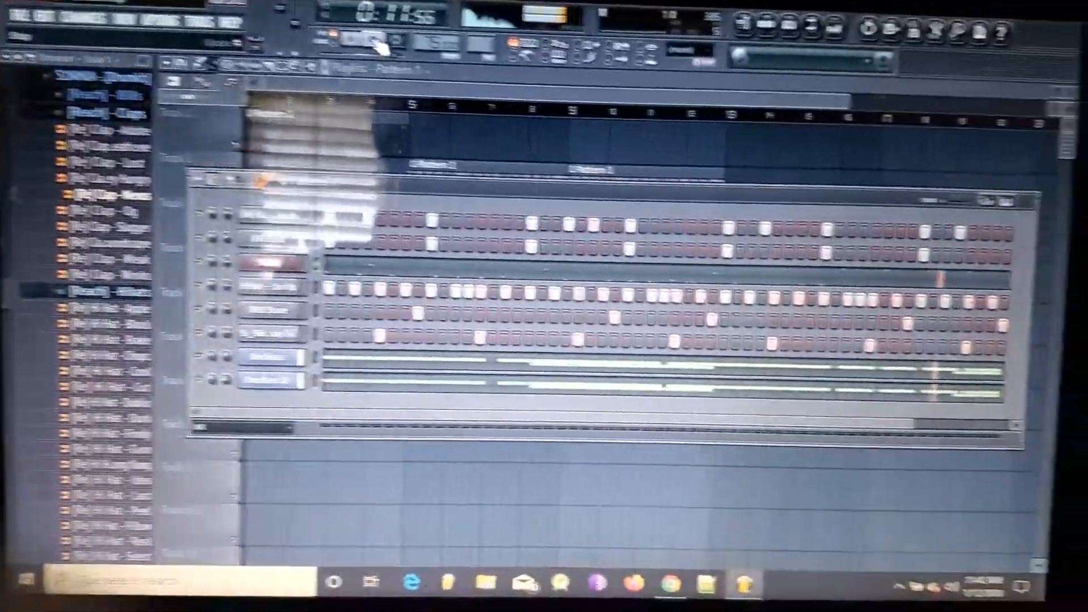
click(383, 43)
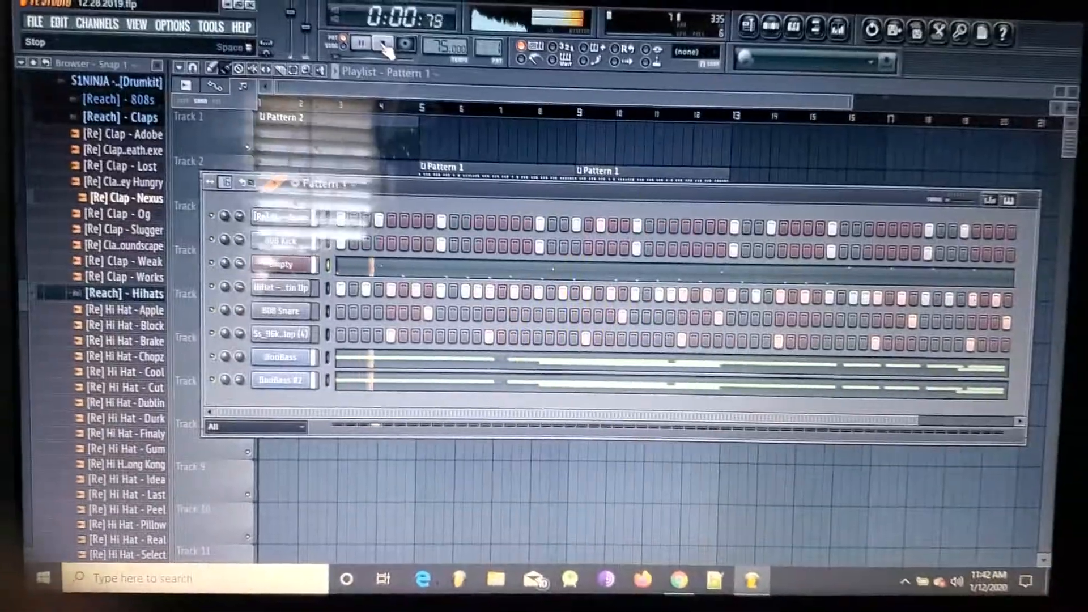